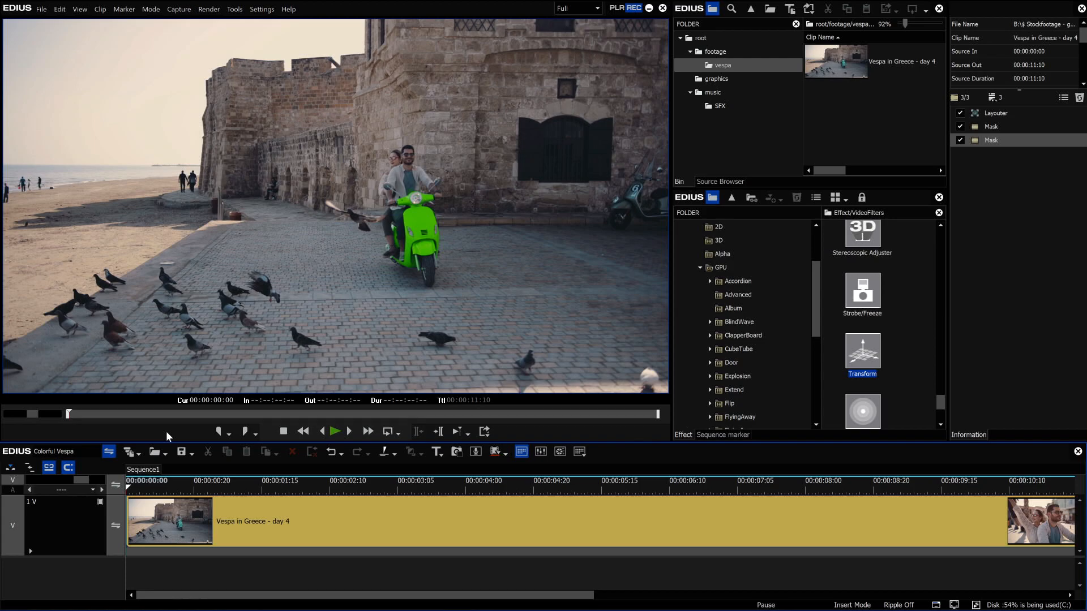
Show the Mask filter's tracked elliptical mosaic over the man's face.
{"action": "left_click", "coordinate": [335, 431]}
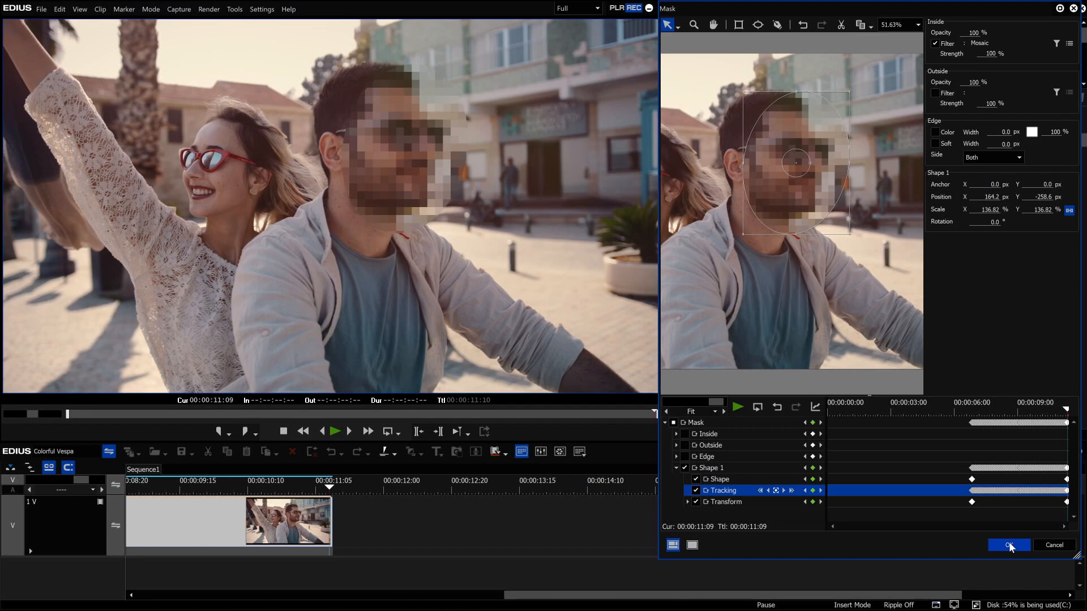
Confirm the face mask, then reveal Transform's Anchor/Chase tracking mode choices.
{"action": "left_click", "coordinate": [1008, 544]}
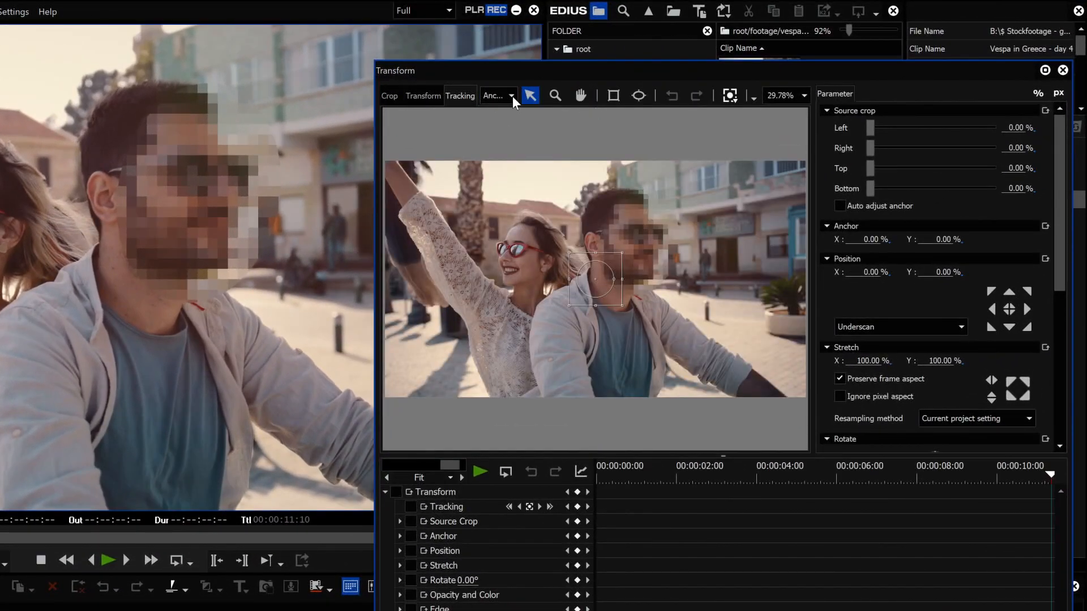
{"action": "left_click", "coordinate": [512, 95]}
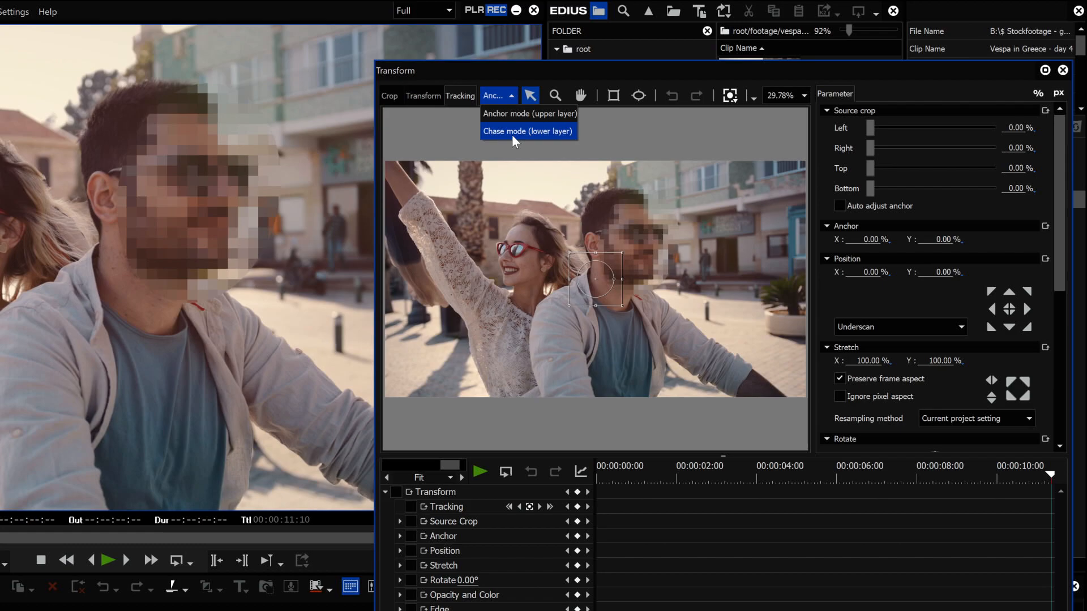
{"action": "mouse_move", "coordinate": [511, 122]}
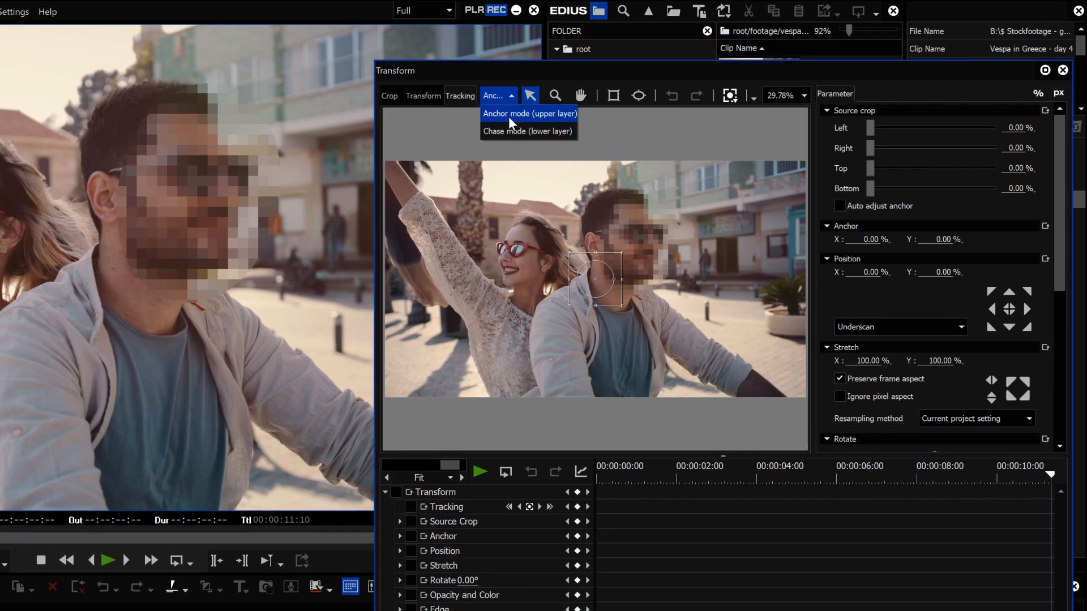
{"action": "mouse_move", "coordinate": [527, 131]}
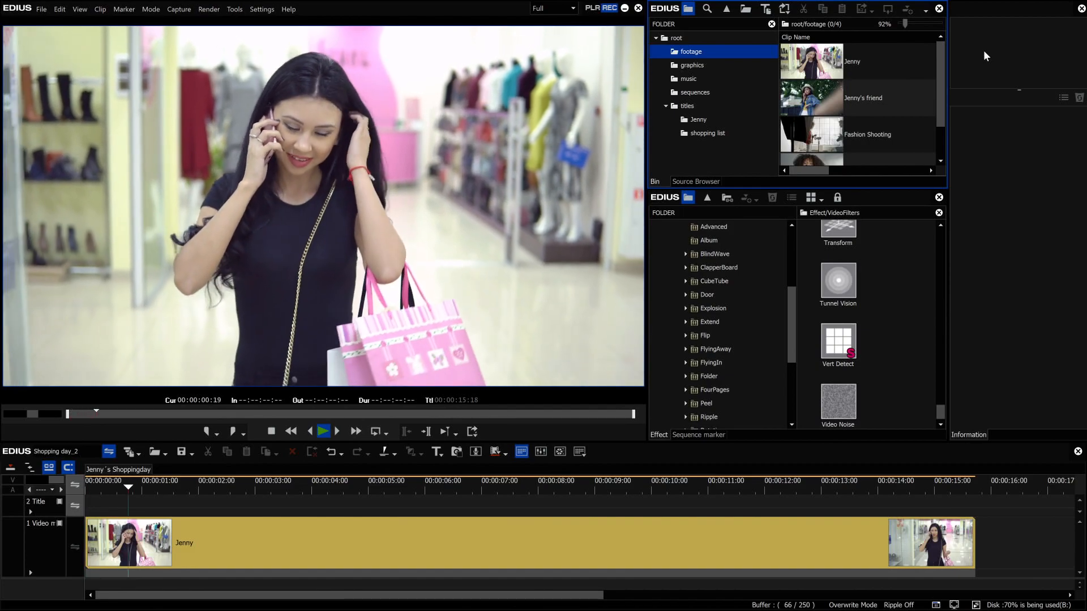
Preview the Jenny shopping clip and switch the Bin to the project's graphics folder.
{"action": "left_click", "coordinate": [323, 431]}
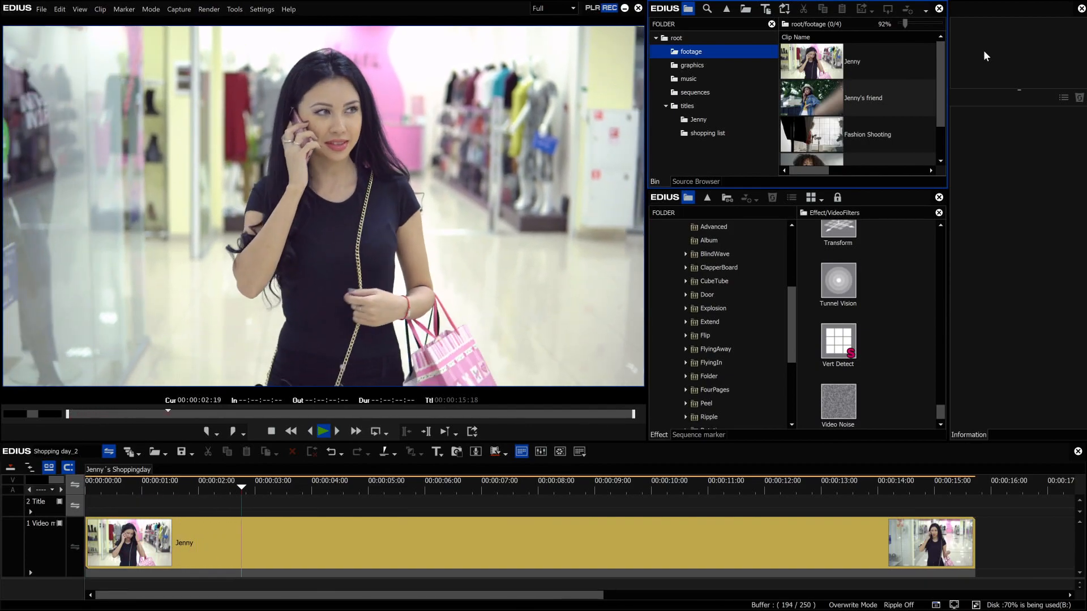
{"action": "left_click", "coordinate": [323, 432]}
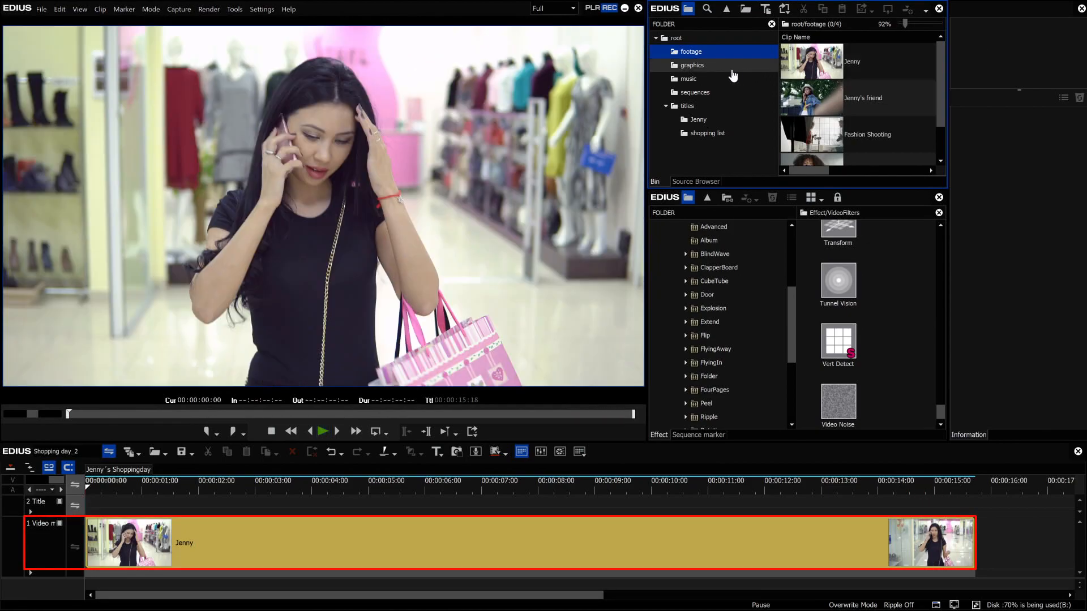
{"action": "left_click", "coordinate": [690, 65]}
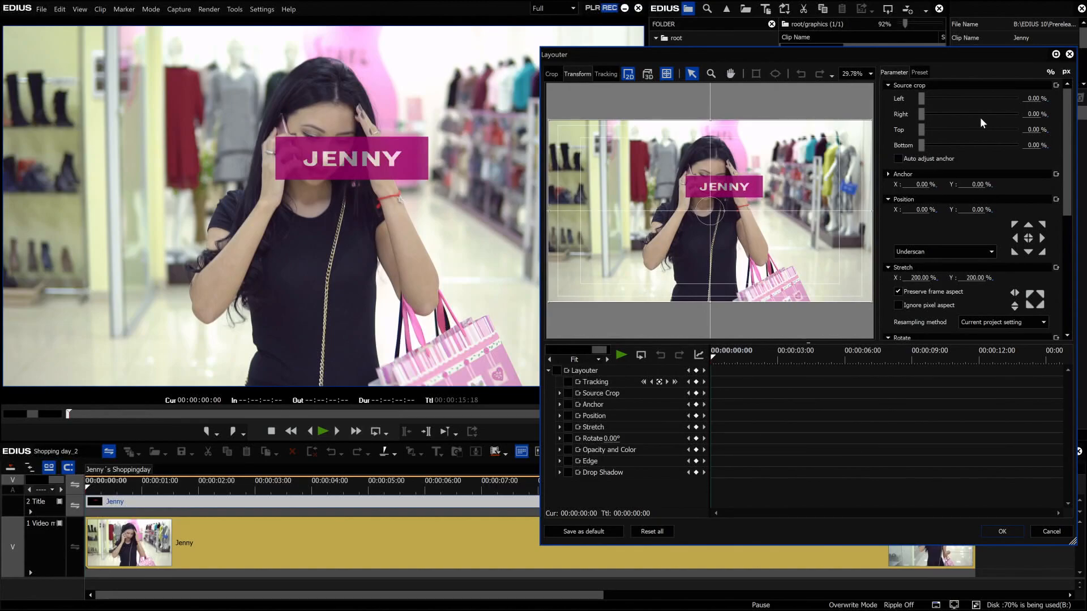
{"action": "mouse_move", "coordinate": [856, 124]}
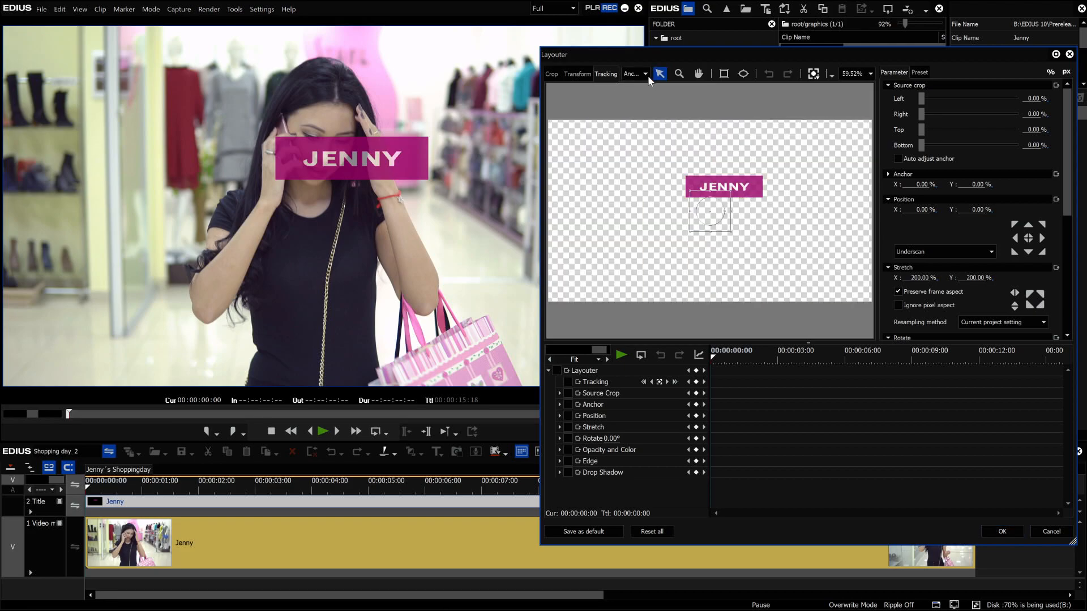
Set the JENNY title to Chase mode (lower layer) and start tracking forward.
{"action": "left_click", "coordinate": [643, 73]}
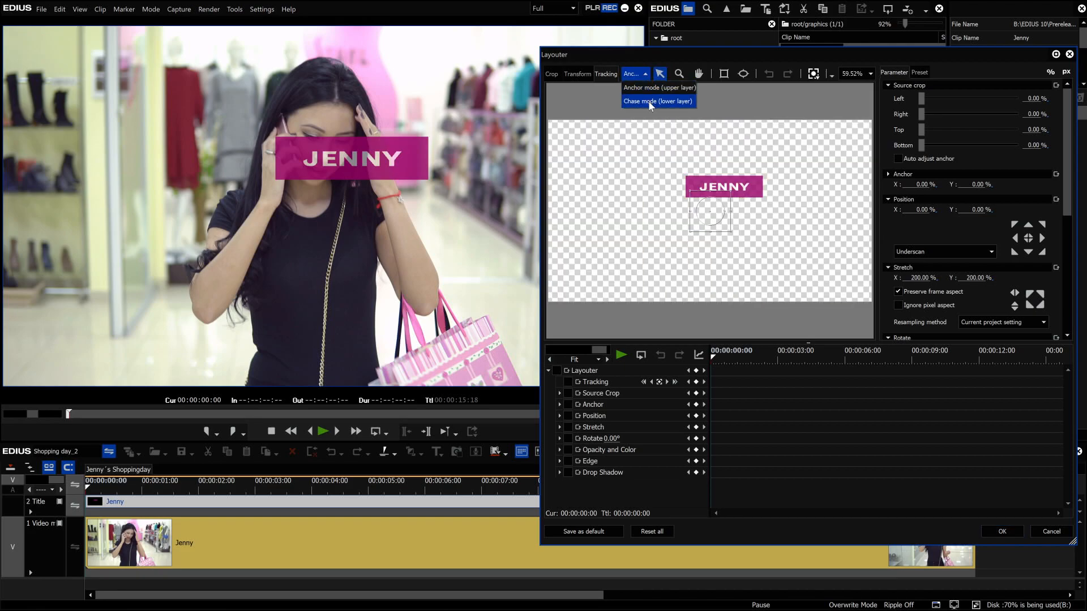
{"action": "left_click", "coordinate": [656, 100]}
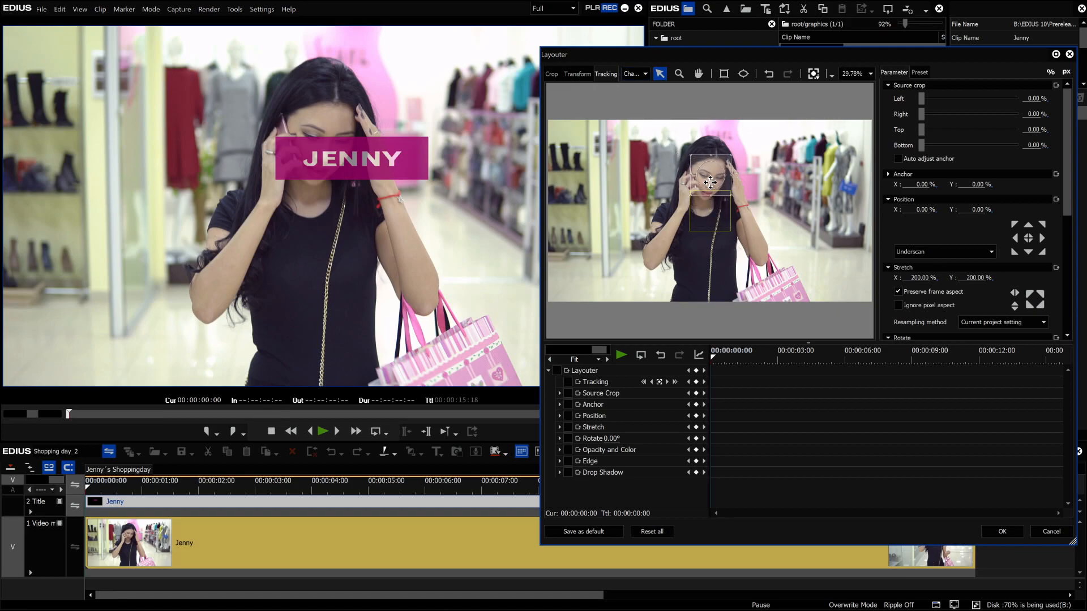
{"action": "left_click", "coordinate": [659, 381]}
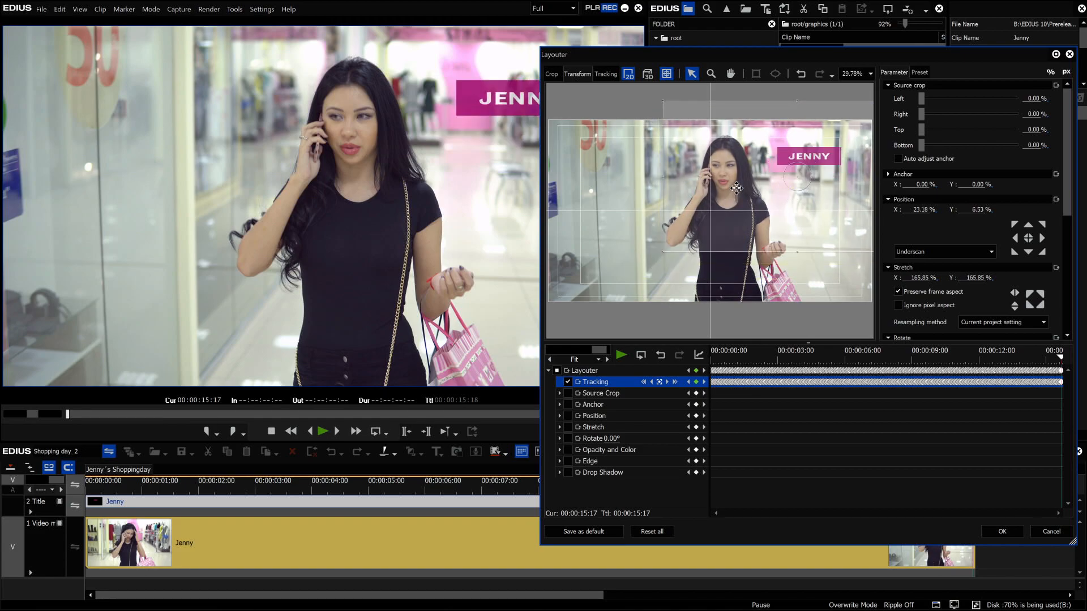
Review the tracked JENNY title beside Jenny's face later in the clip.
{"action": "left_click", "coordinate": [999, 531]}
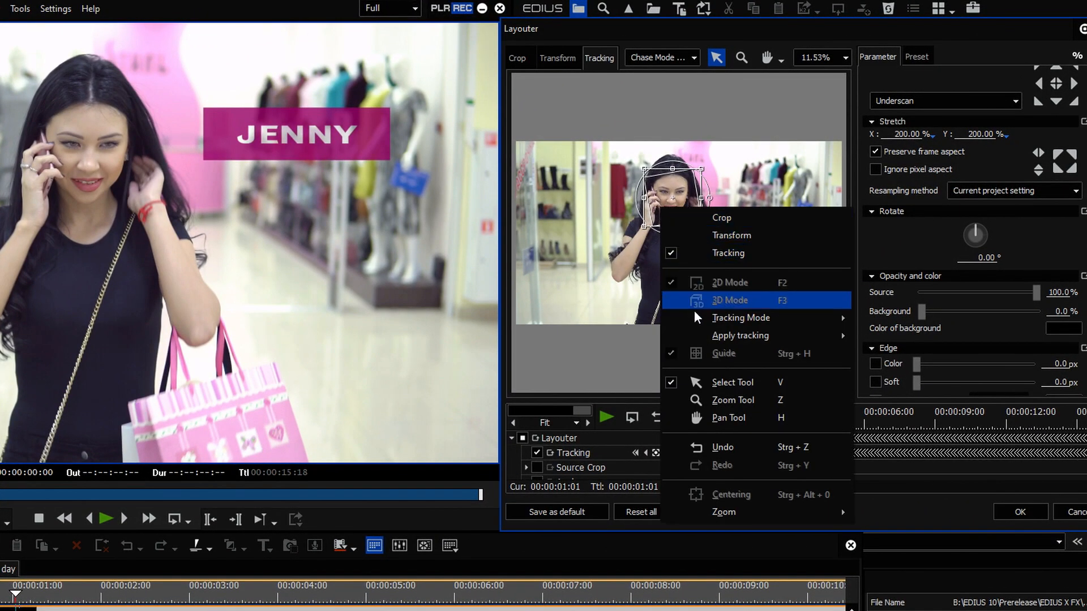
{"action": "mouse_move", "coordinate": [741, 336]}
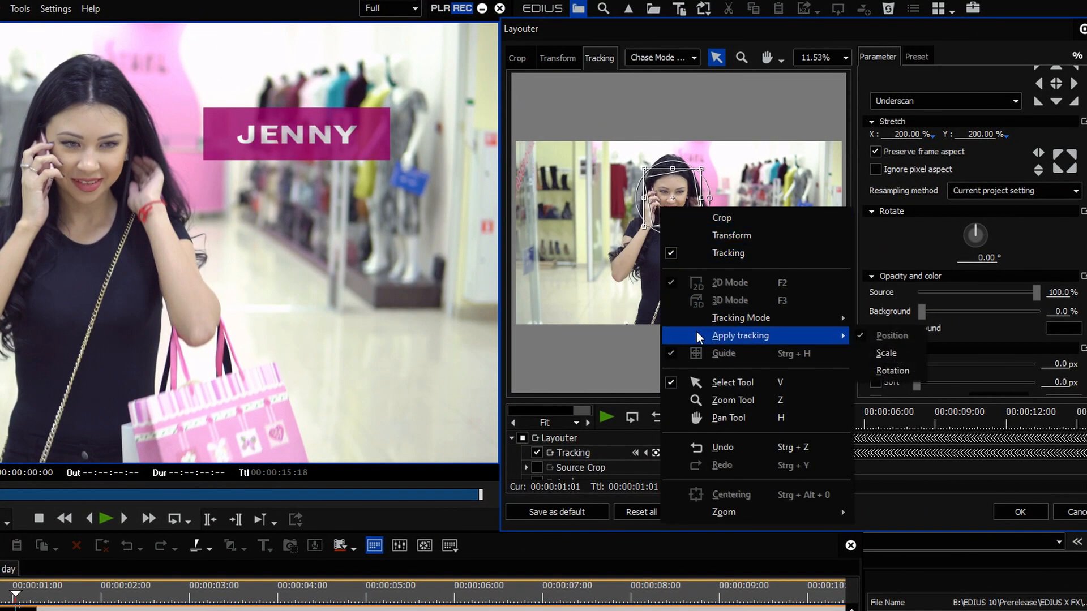
{"action": "mouse_move", "coordinate": [885, 353]}
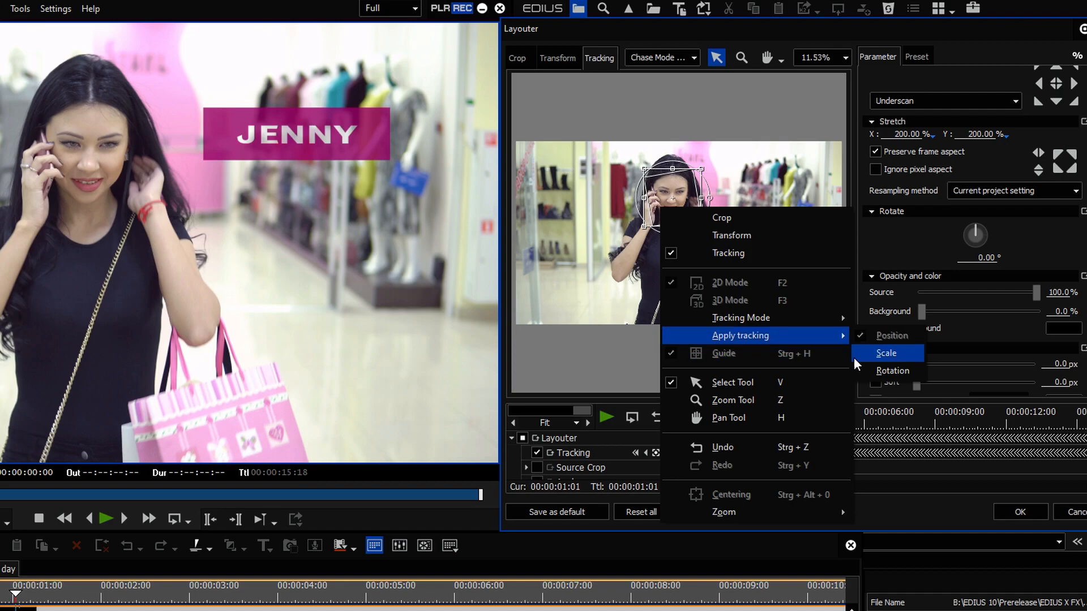
Add Scale to the applied tracking and scrub the clip to check the title.
{"action": "left_click", "coordinate": [885, 353]}
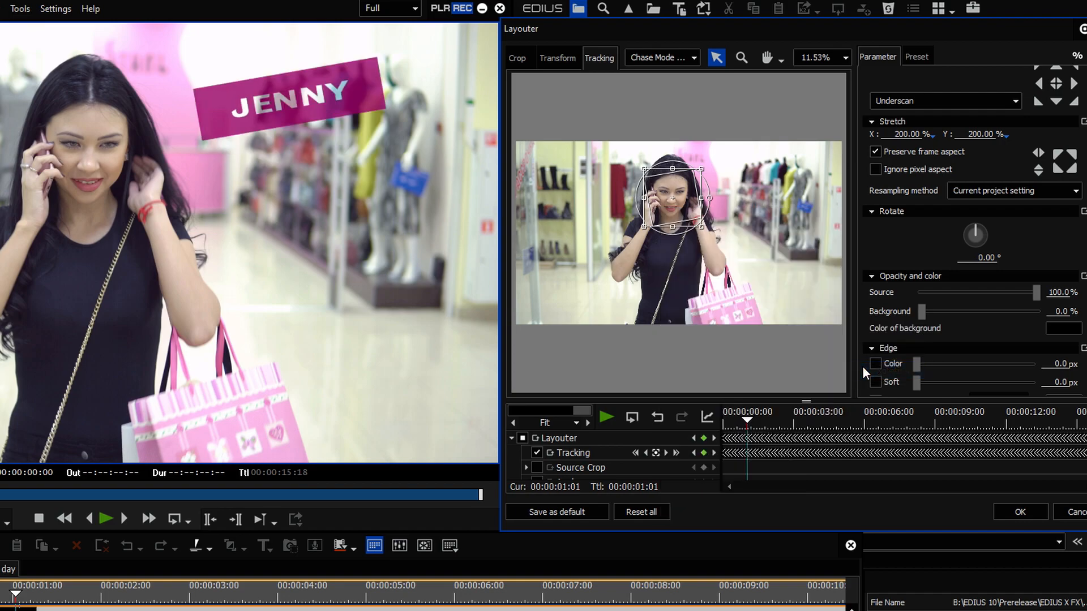
{"action": "left_click_drag", "start_coordinate": [974, 235], "coordinate": [981, 257]}
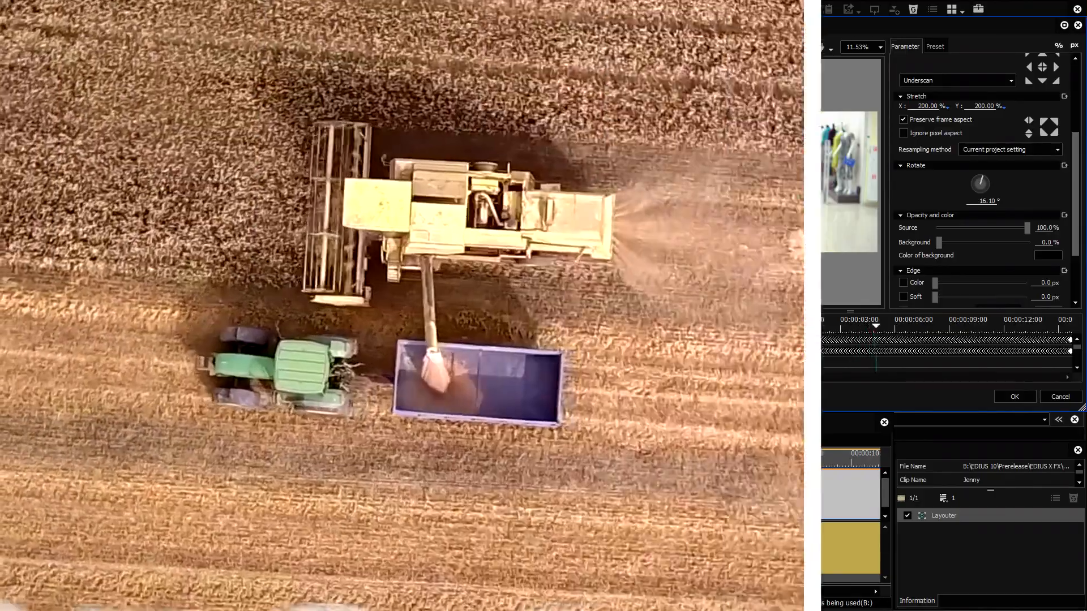
{"action": "left_click", "coordinate": [1015, 396]}
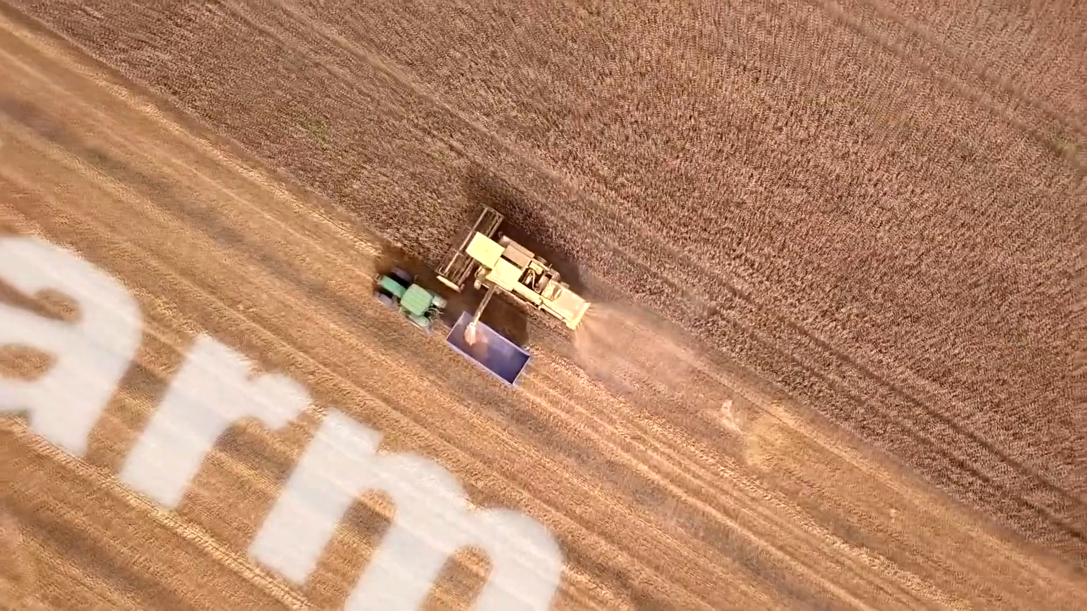